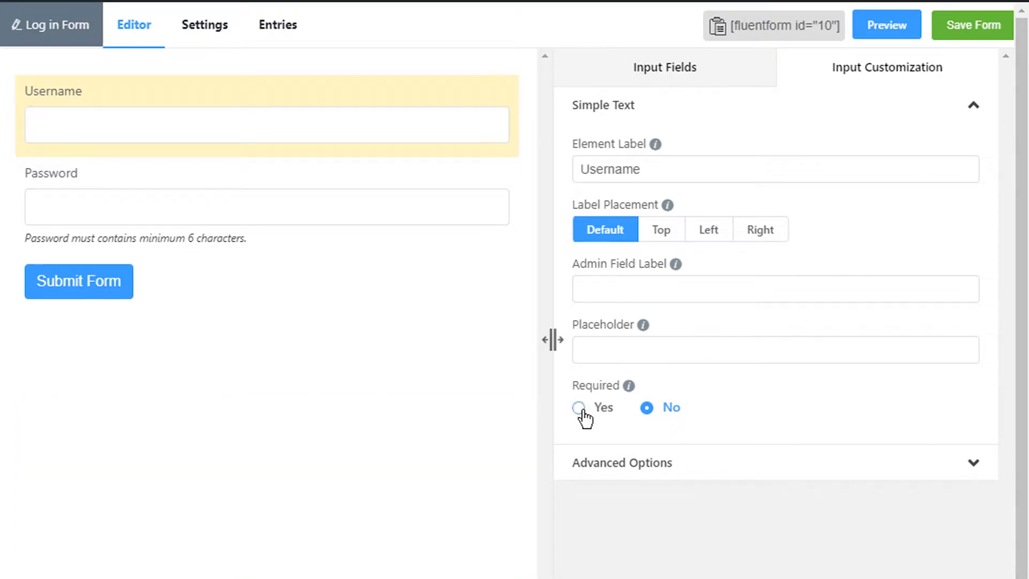
- Mark the Username field Required, keeping the default error "This field is required."
{"action": "left_click", "coordinate": [578, 407]}
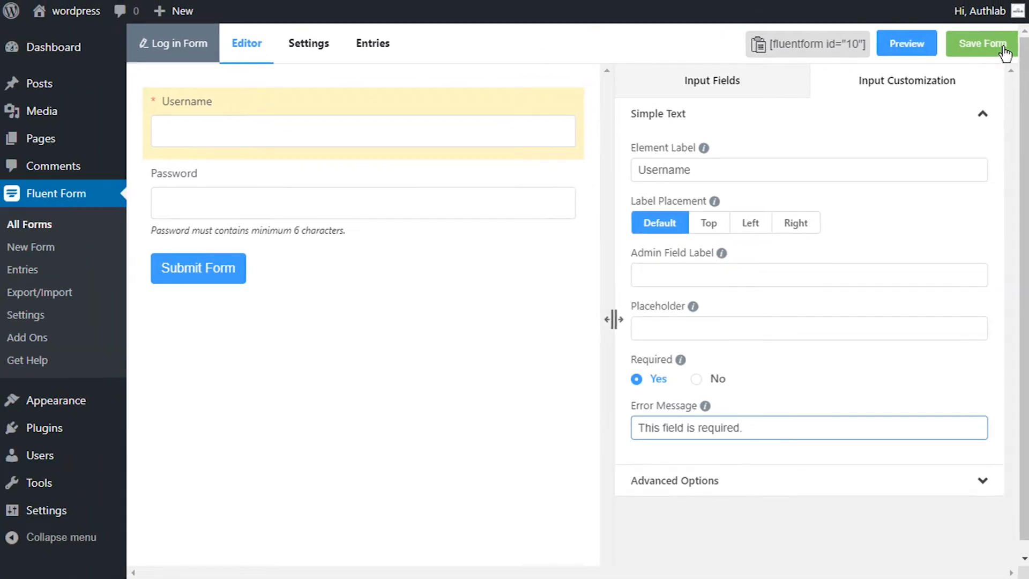
- Save the Log in Form and return to the form editor after previewing the required error
{"action": "left_click", "coordinate": [905, 43]}
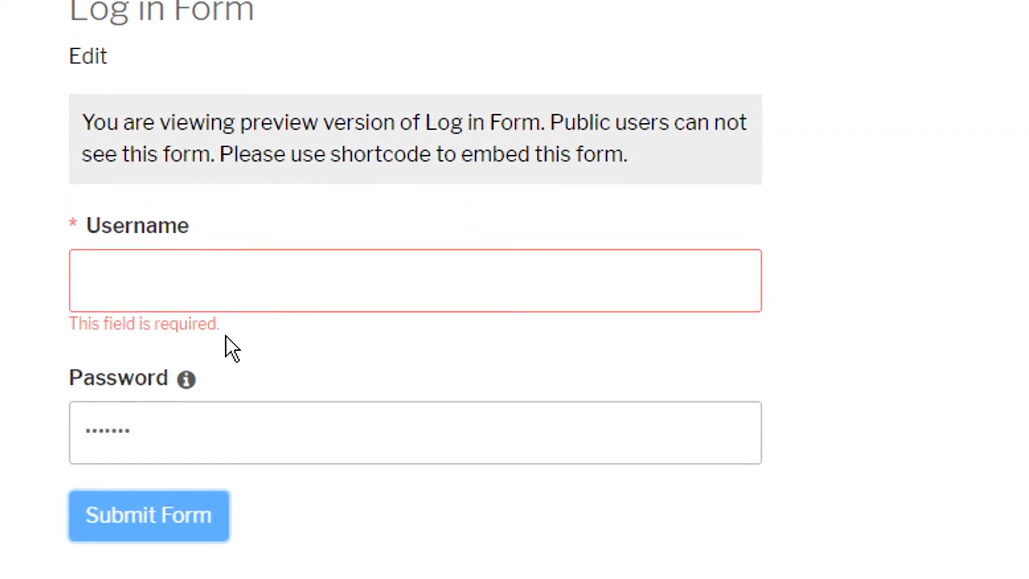
{"action": "left_click", "coordinate": [246, 43]}
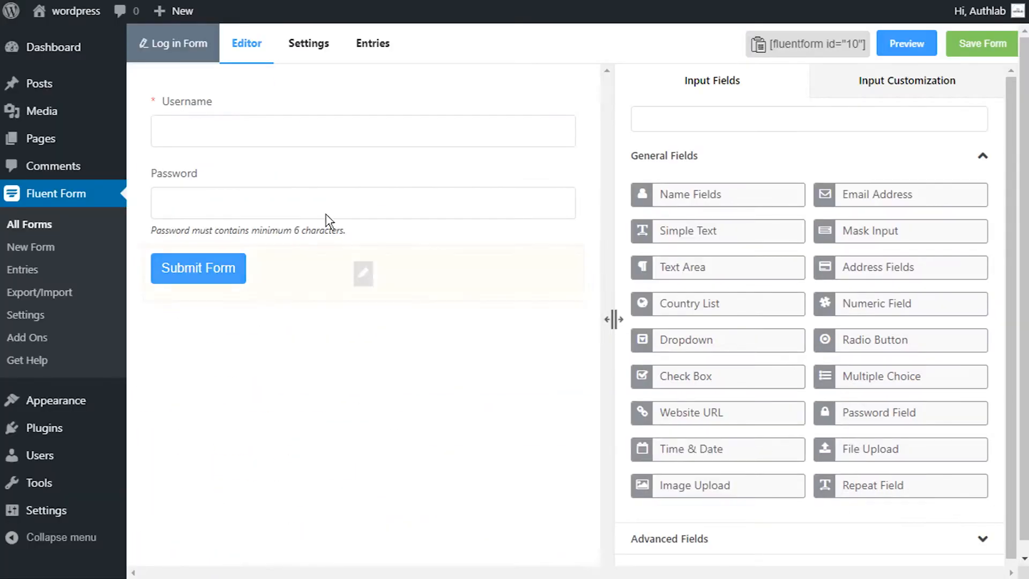
- In the form settings, set Error Message Position to Stacked after Form
{"action": "left_click", "coordinate": [308, 43]}
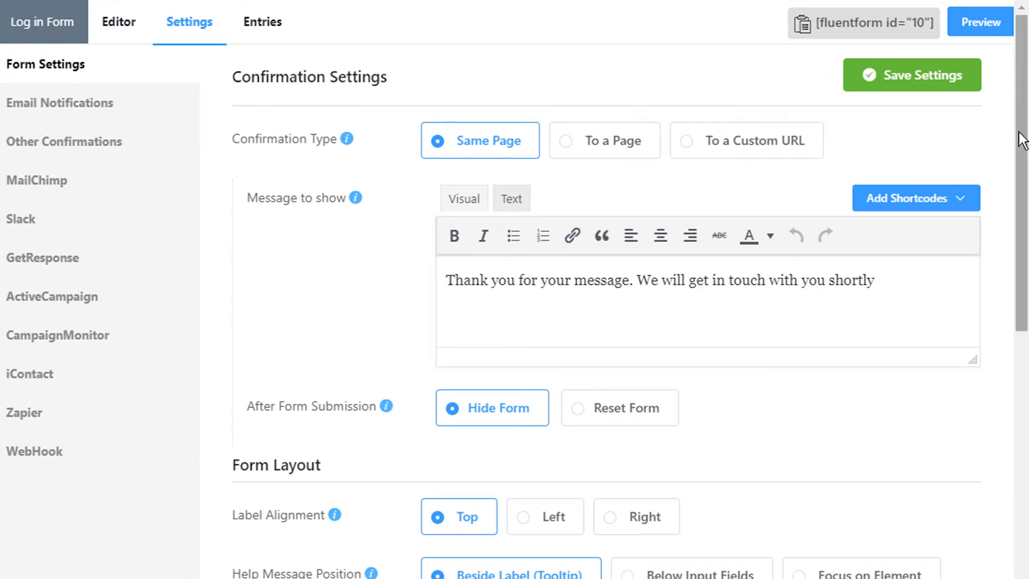
{"action": "scroll", "scroll_direction": "down", "scroll_amount": 3}
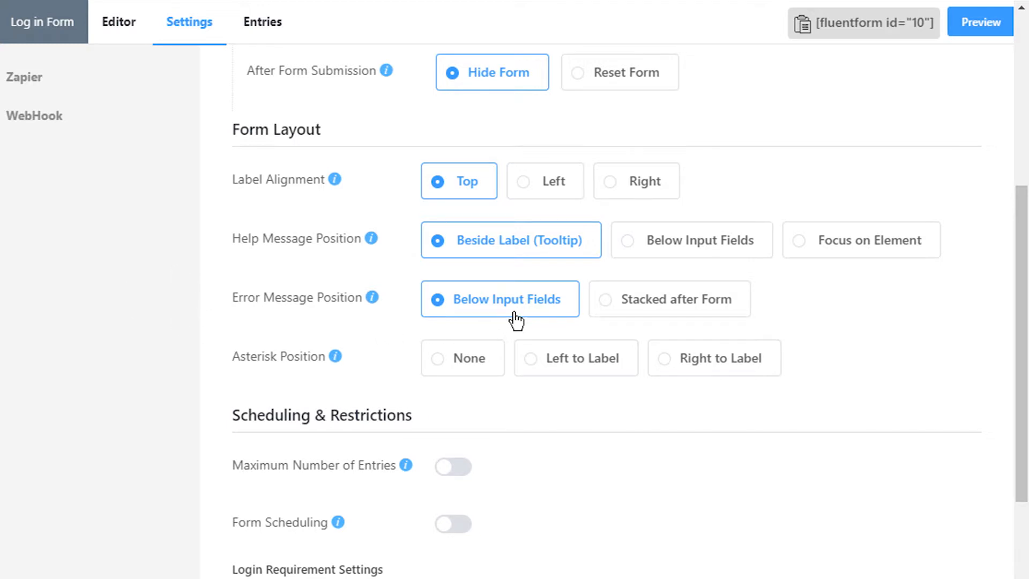
{"action": "left_click", "coordinate": [980, 23]}
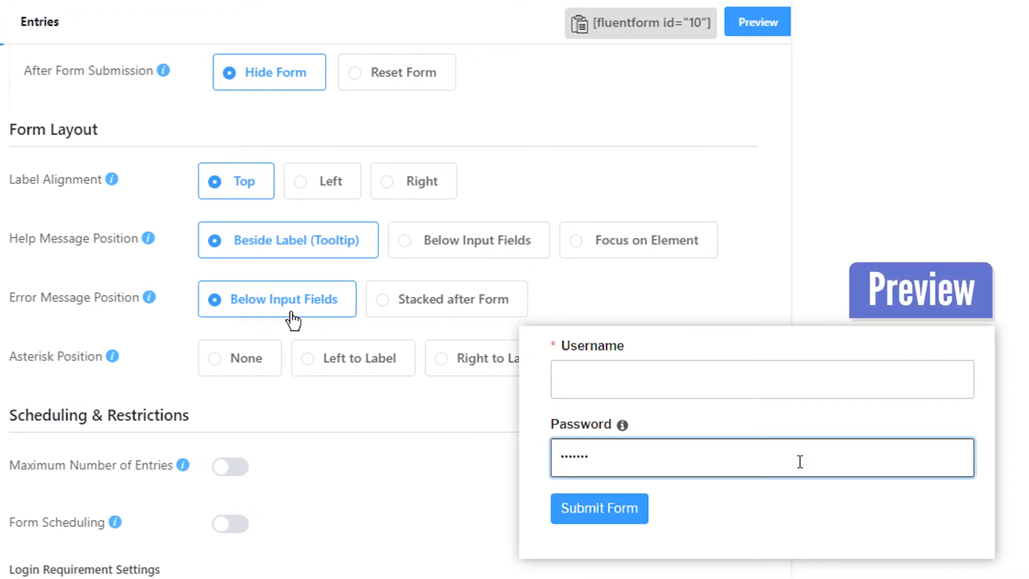
{"action": "left_click", "coordinate": [598, 507]}
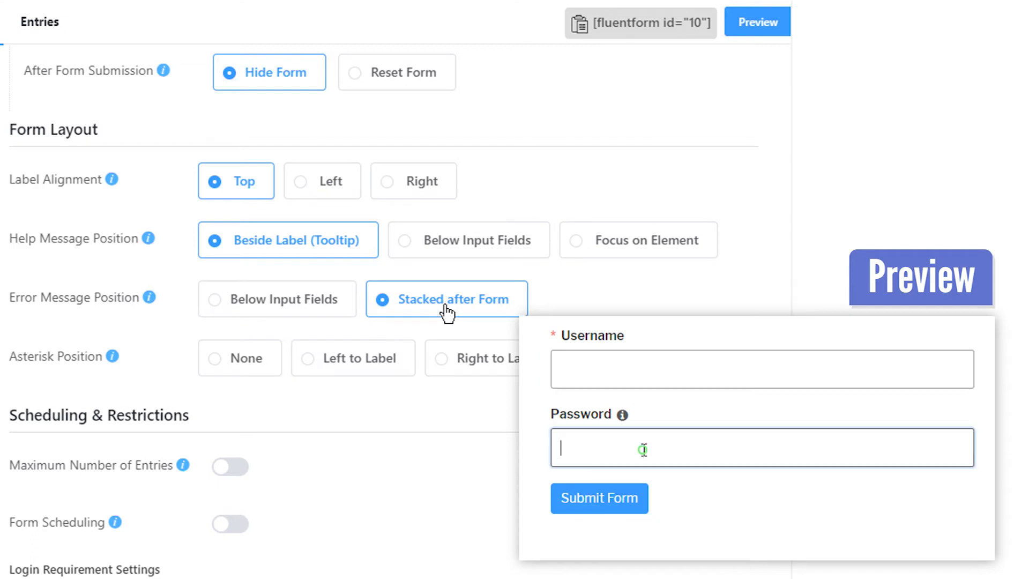
{"action": "left_click", "coordinate": [598, 498]}
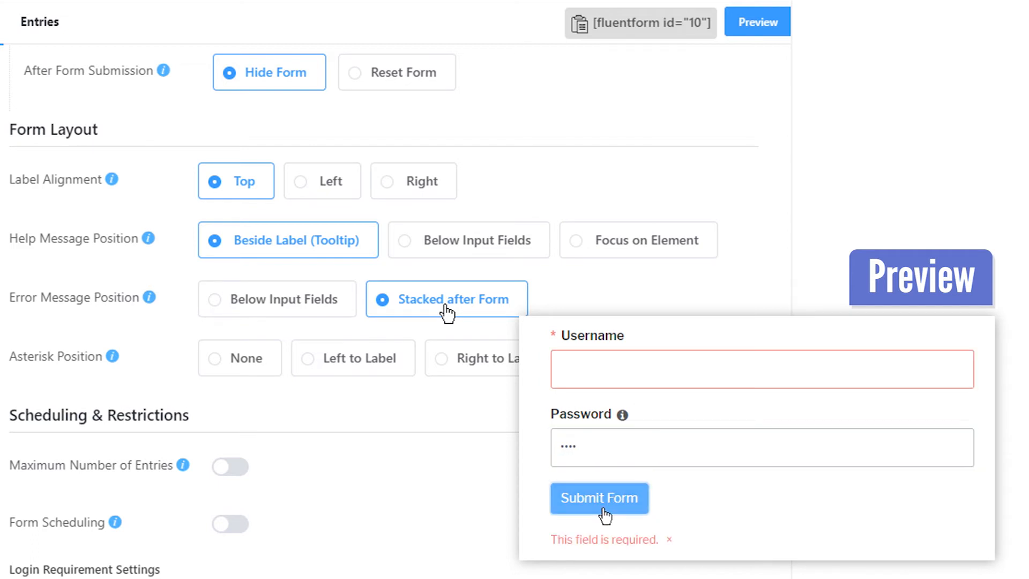
{"action": "mouse_move", "coordinate": [554, 556]}
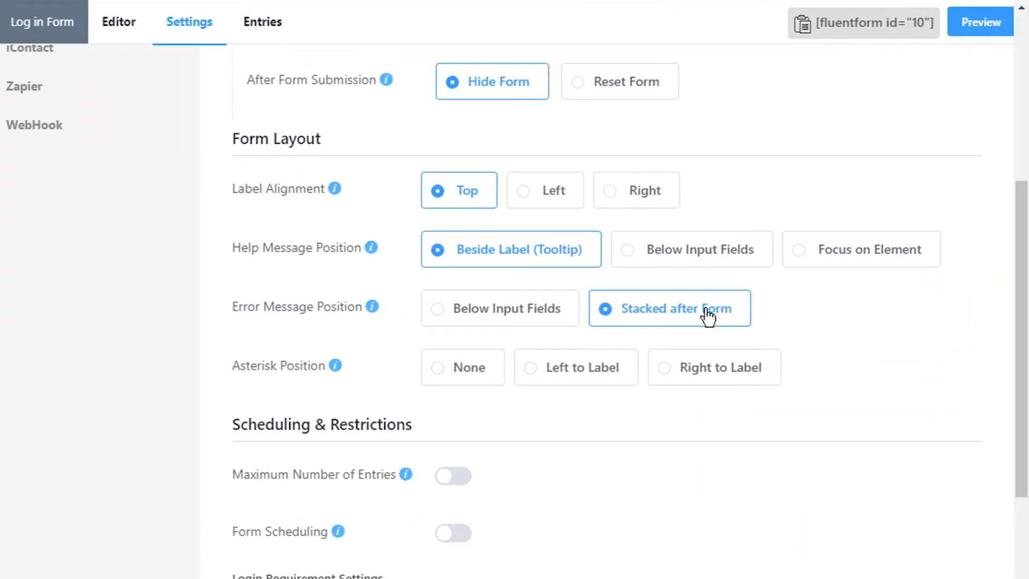
- Save the updated form settings
{"action": "scroll", "scroll_direction": "down", "scroll_amount": 3}
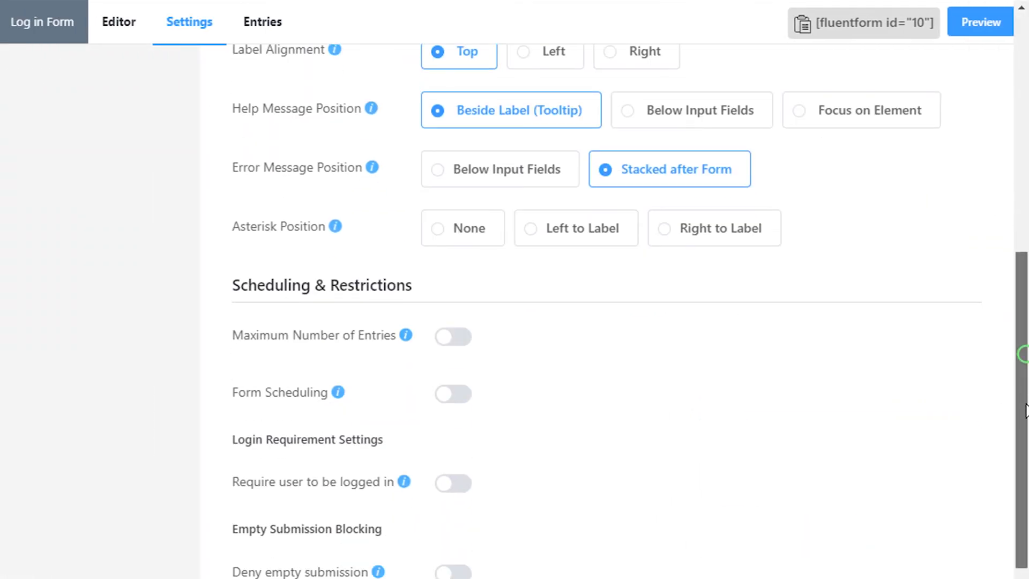
{"action": "left_click", "coordinate": [923, 539]}
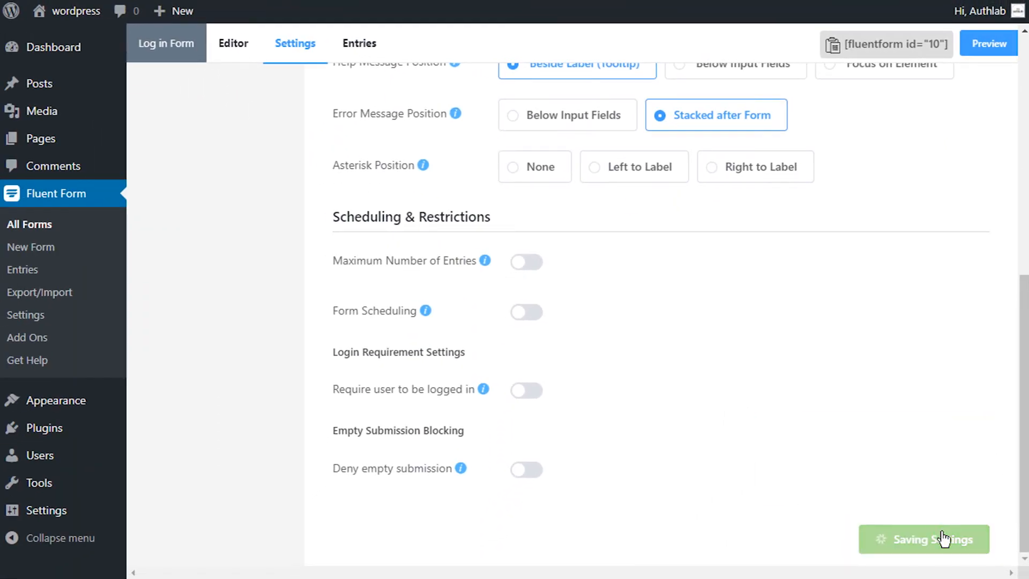
{"action": "left_click", "coordinate": [928, 539]}
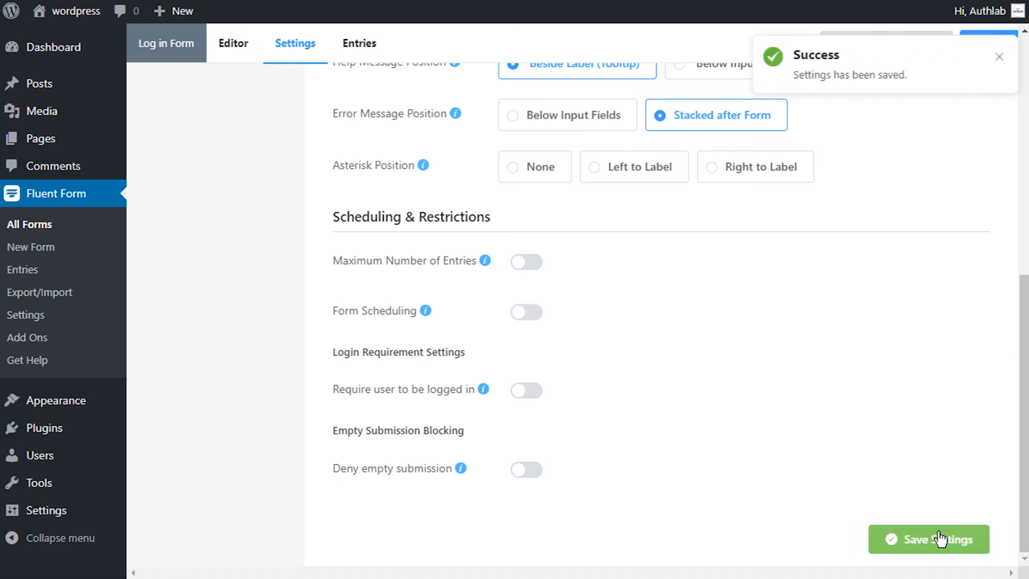